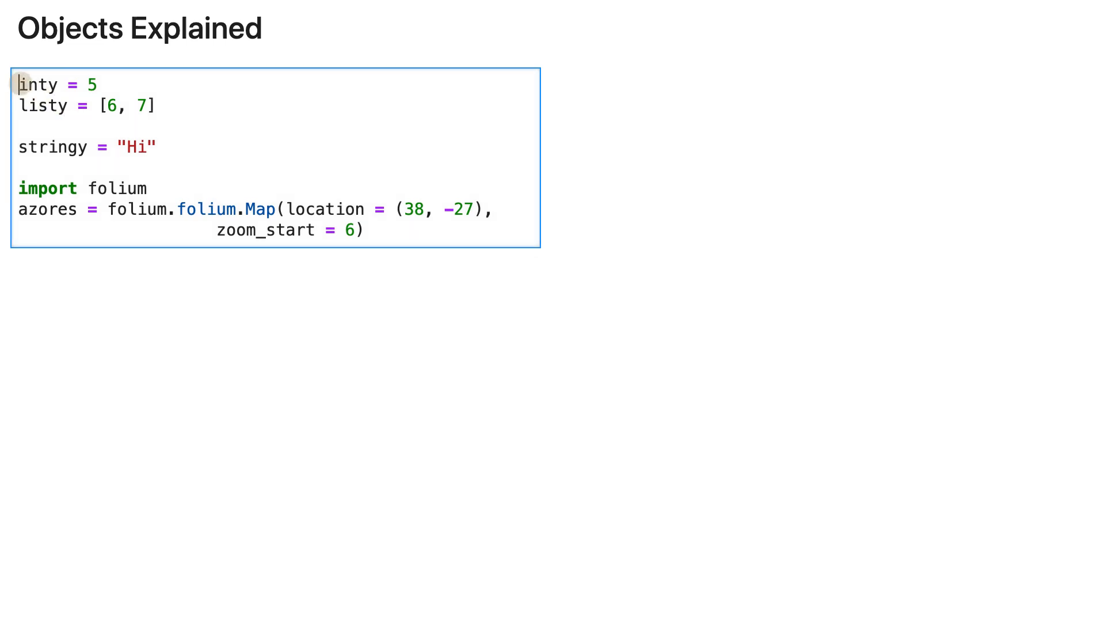
# Highlight the inty = 5 line, the other assignments and the whole folium Map call
pyautogui.tripleClick(55, 85)
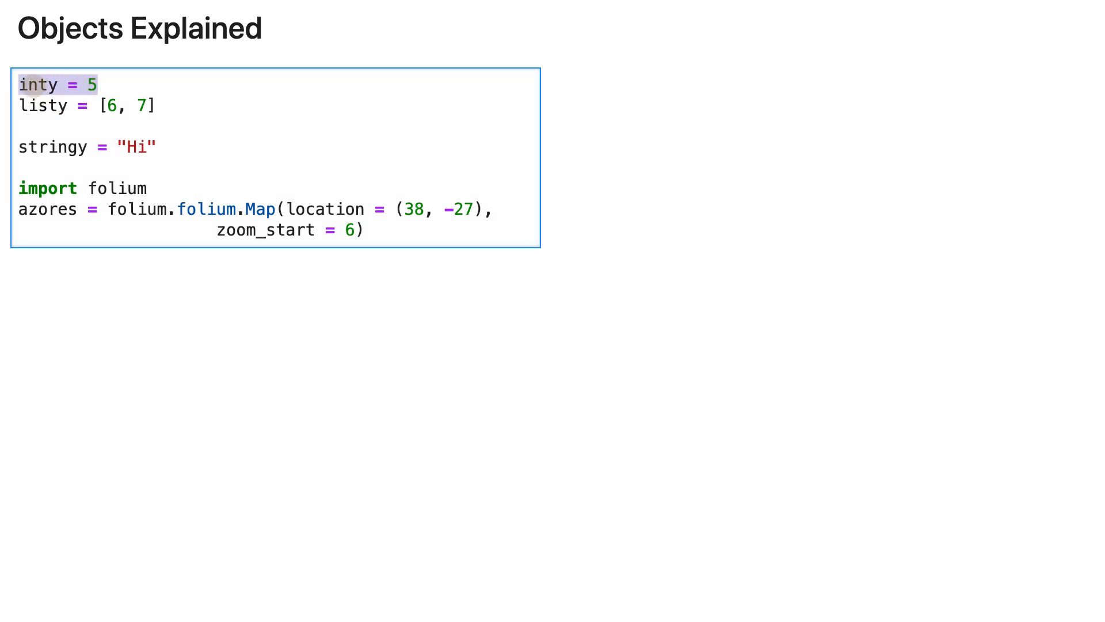
pyautogui.click(97, 106)
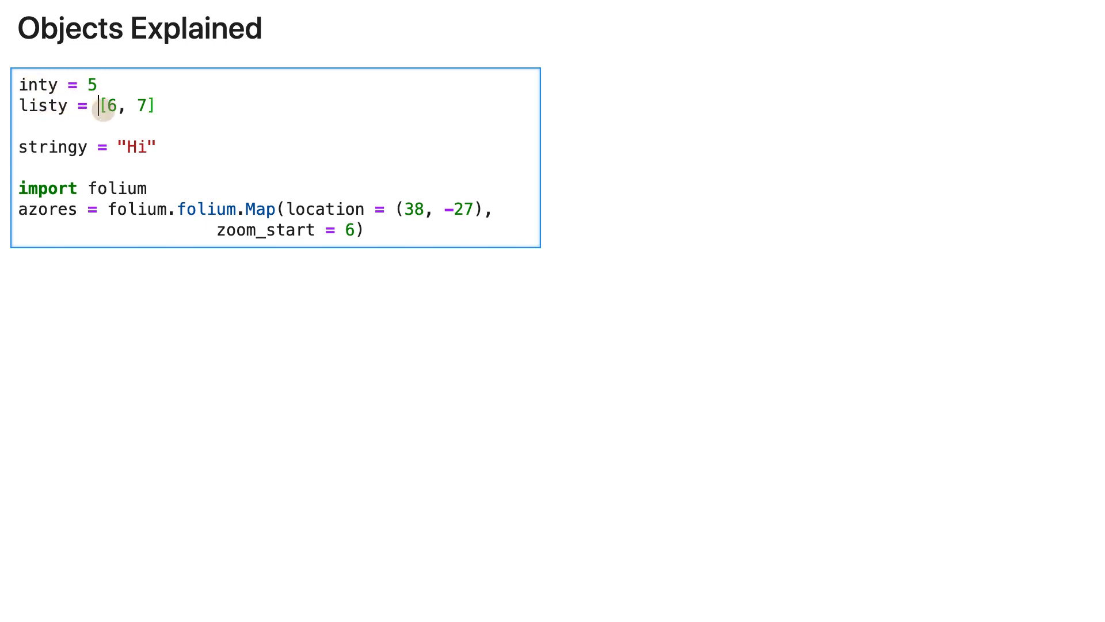
pyautogui.click(117, 148)
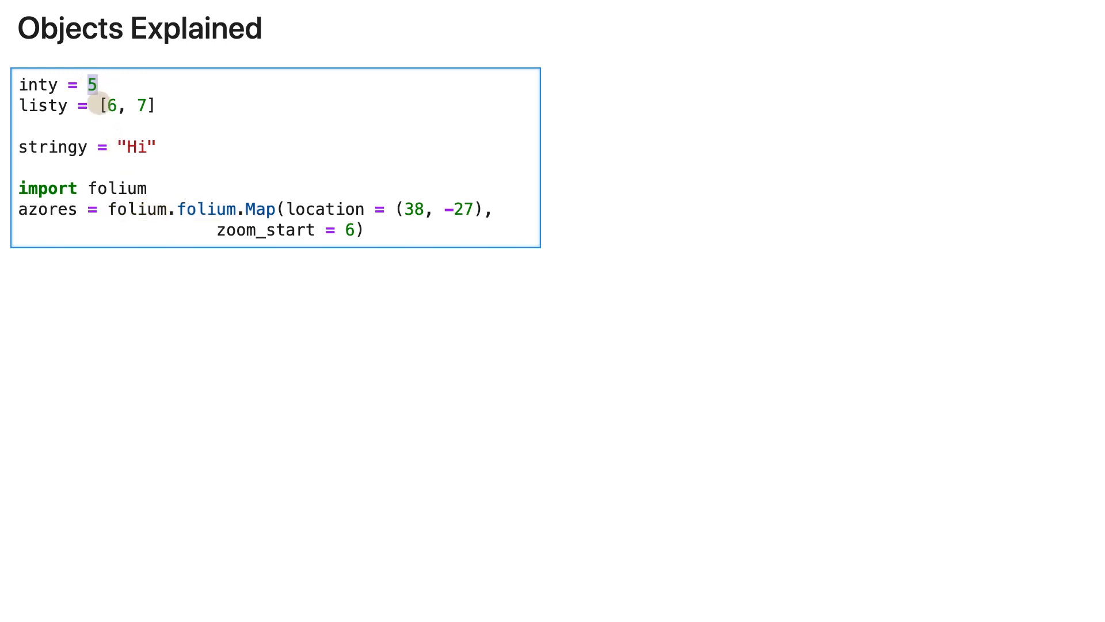
pyautogui.doubleClick(133, 209)
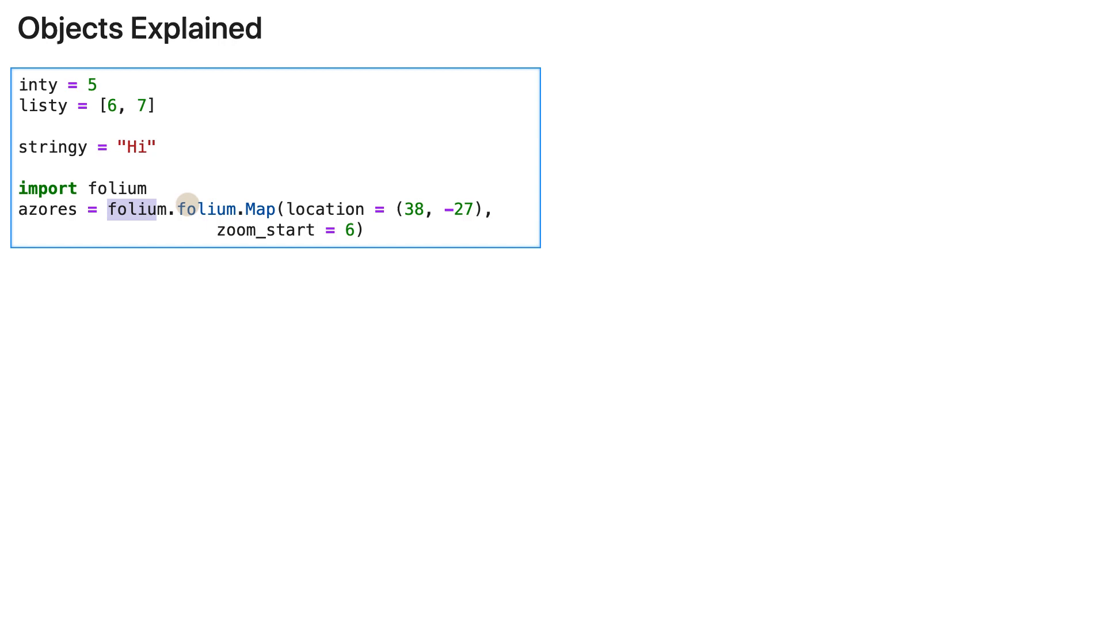
pyautogui.moveTo(188, 205); pyautogui.dragTo(370, 232)
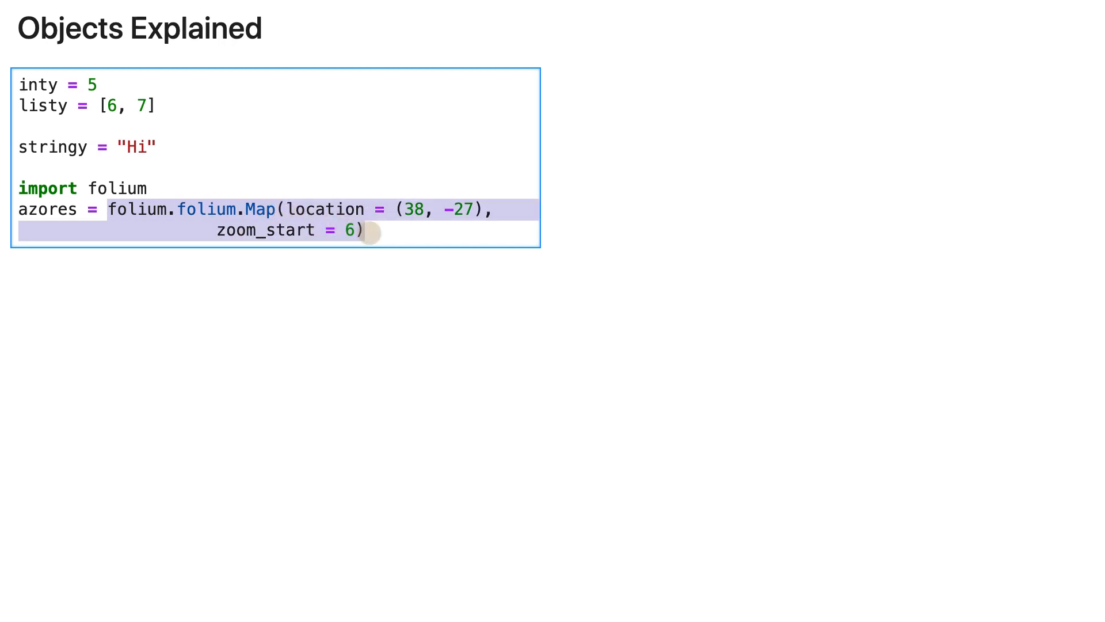
# Reveal the 'Objects:' cell listing 5, [6, 7], 6, 7, "Hi", the Map call, 38, -27, 6
pyautogui.click(499, 208)
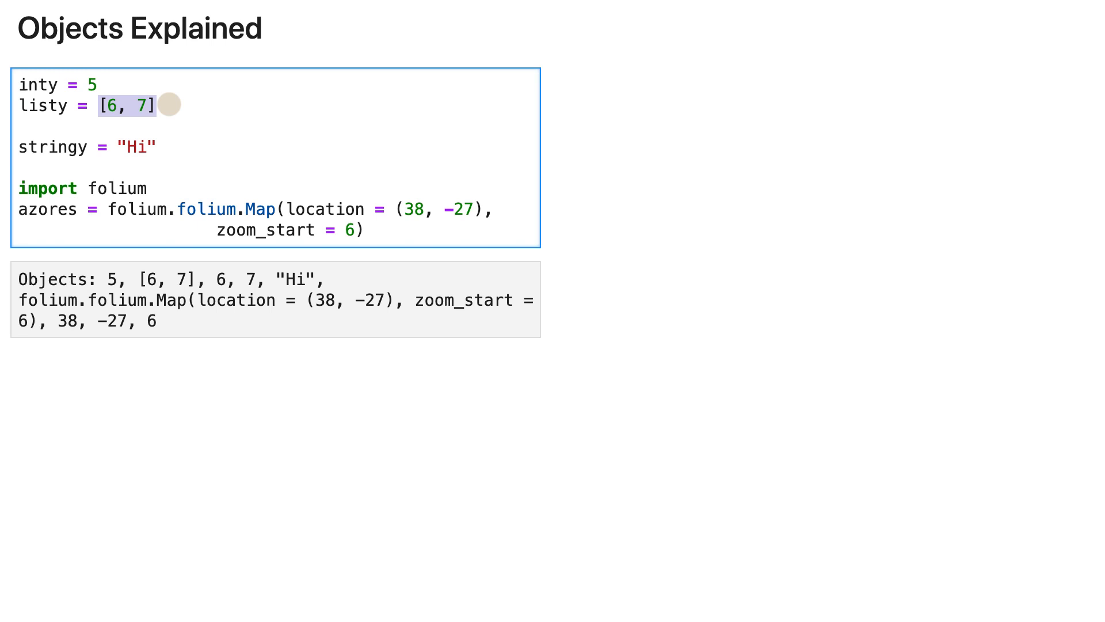
pyautogui.moveTo(198, 155)
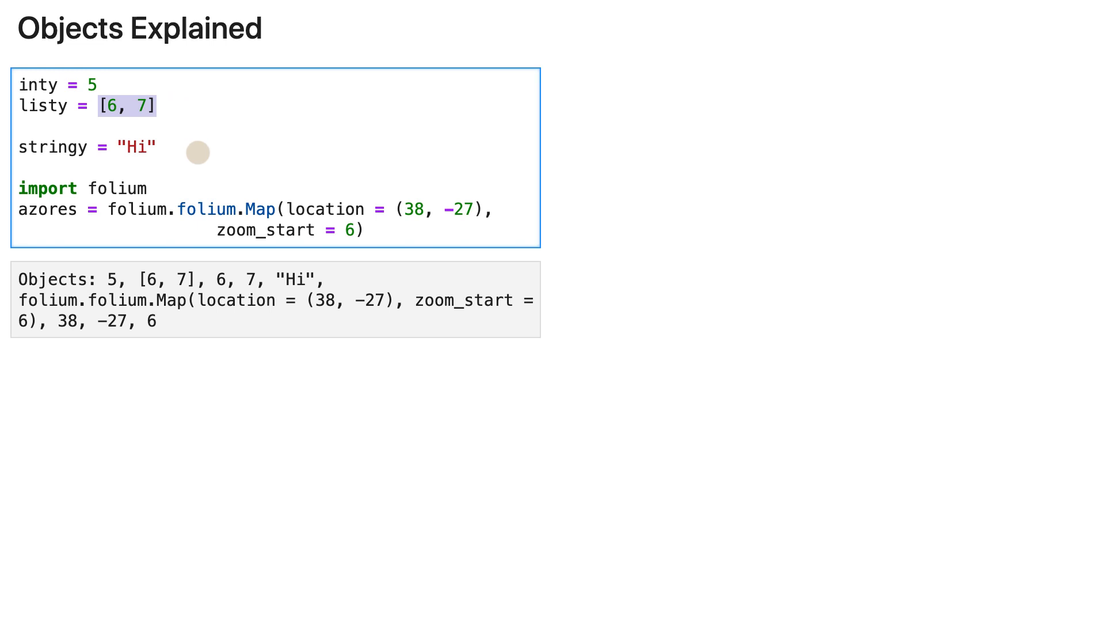
pyautogui.click(218, 279)
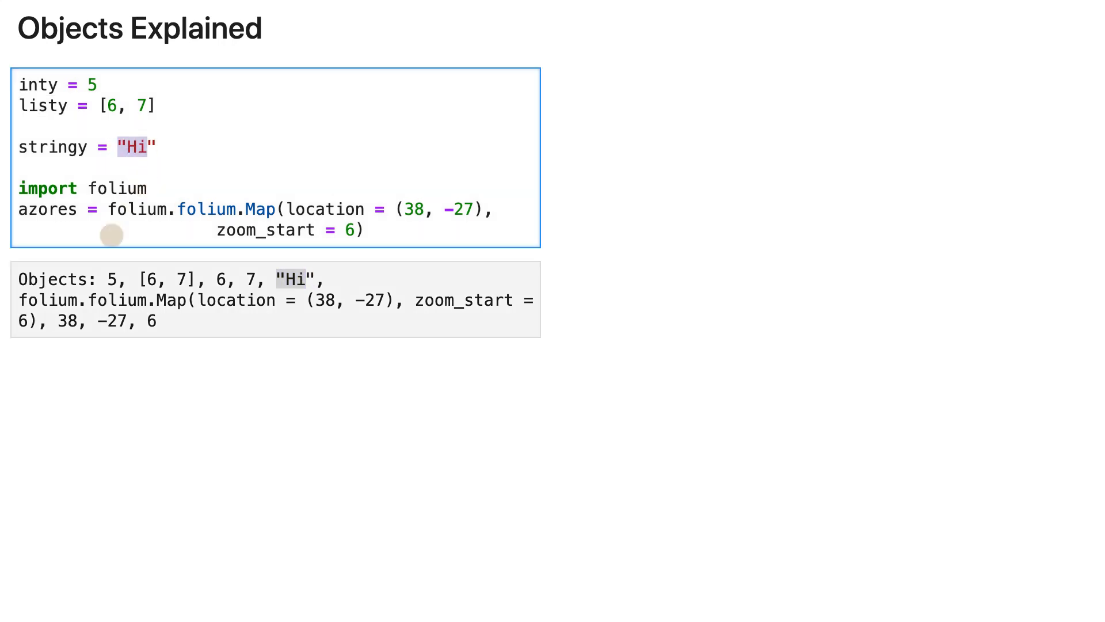
# Highlight all the listed objects ahead of the 'All objects have a type:' note
pyautogui.click(25, 300)
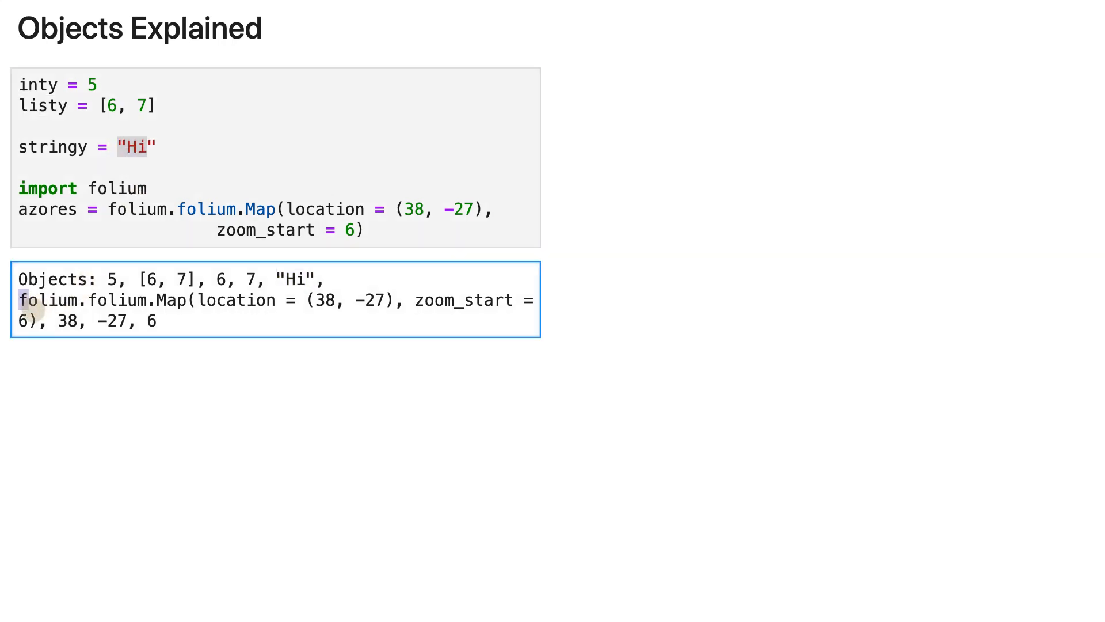
pyautogui.moveTo(20, 300); pyautogui.dragTo(33, 321)
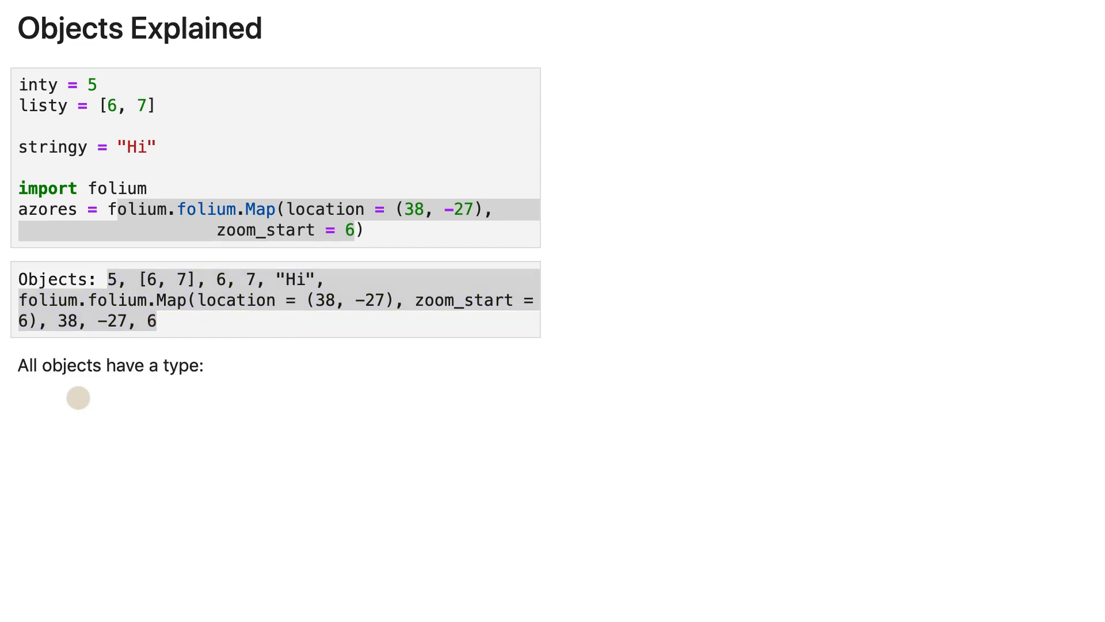
# Reveal the type() cell giving (int, list, str, folium.folium.Map) and highlight inty and int
pyautogui.click(79, 397)
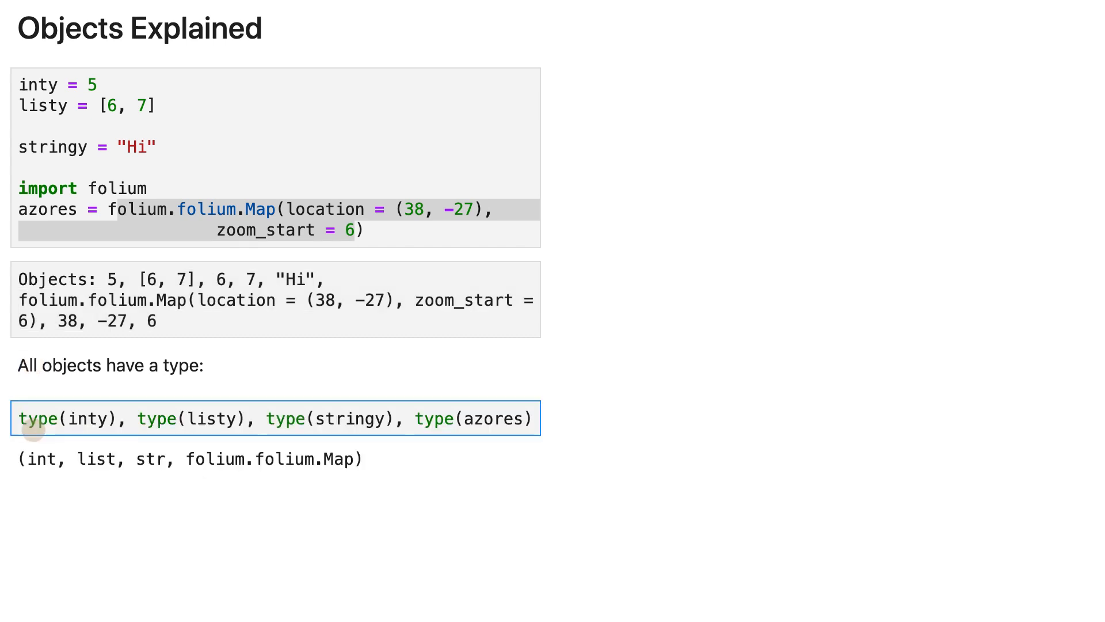
pyautogui.doubleClick(86, 419)
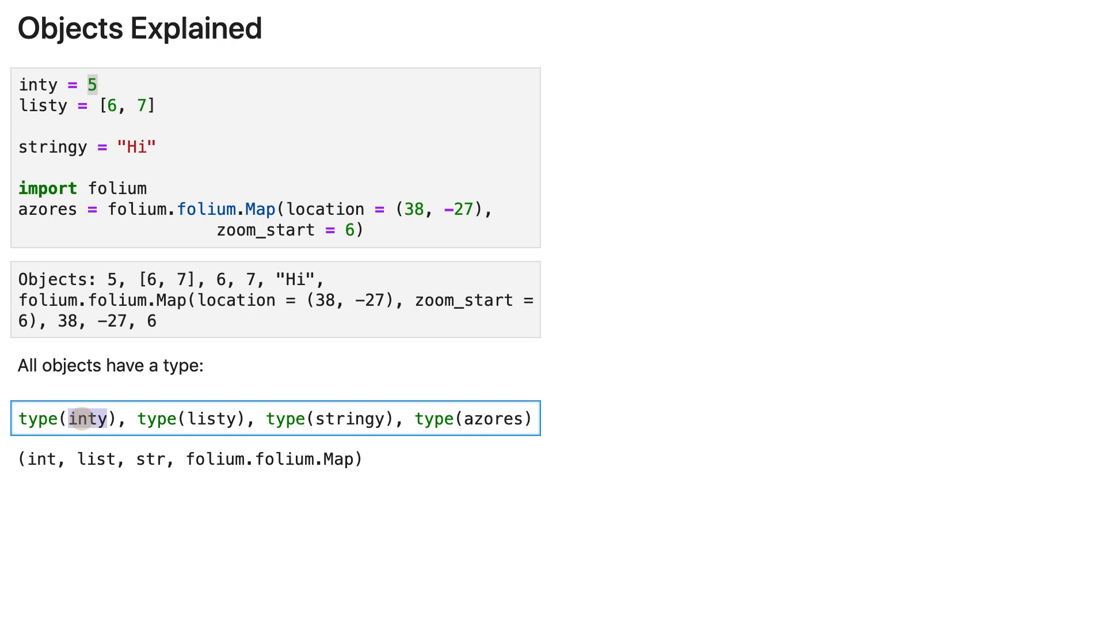
pyautogui.write('4')
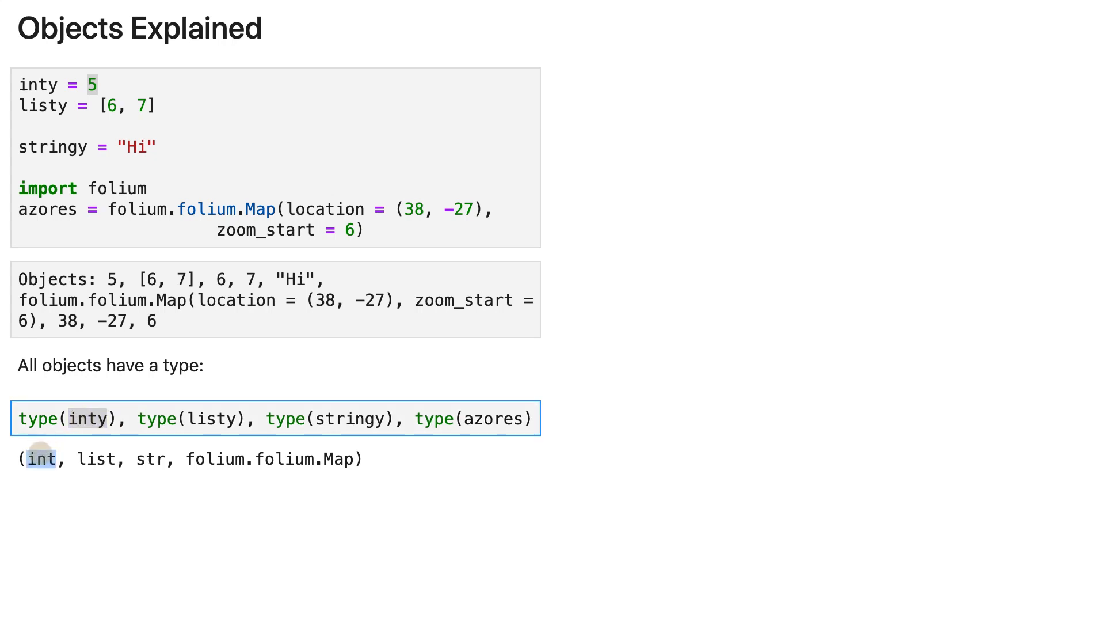
pyautogui.doubleClick(96, 459)
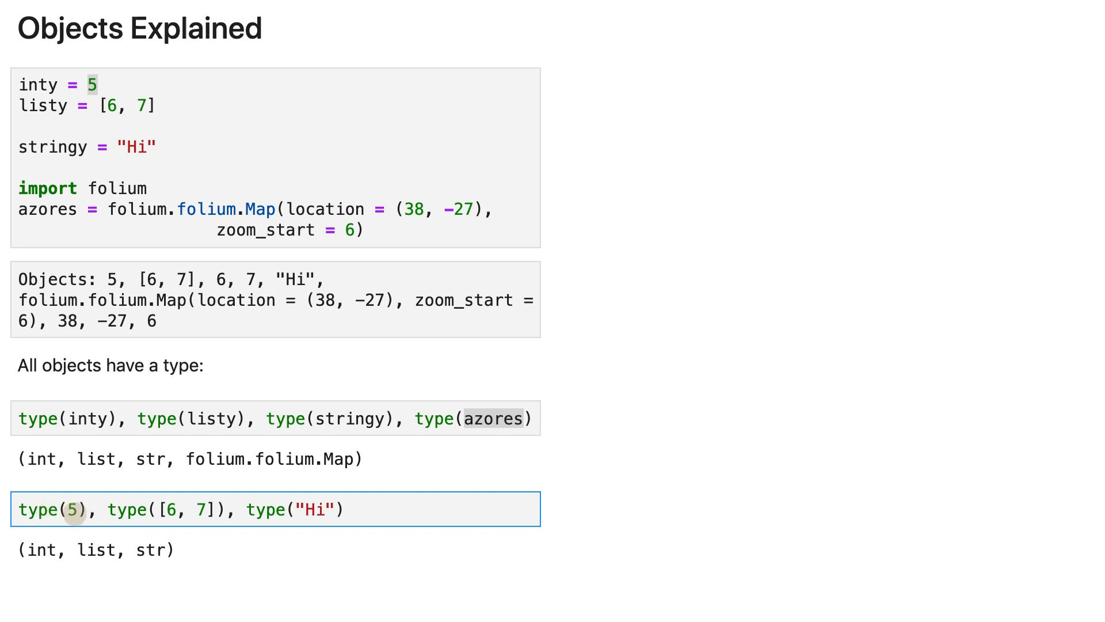
pyautogui.moveTo(210, 509)
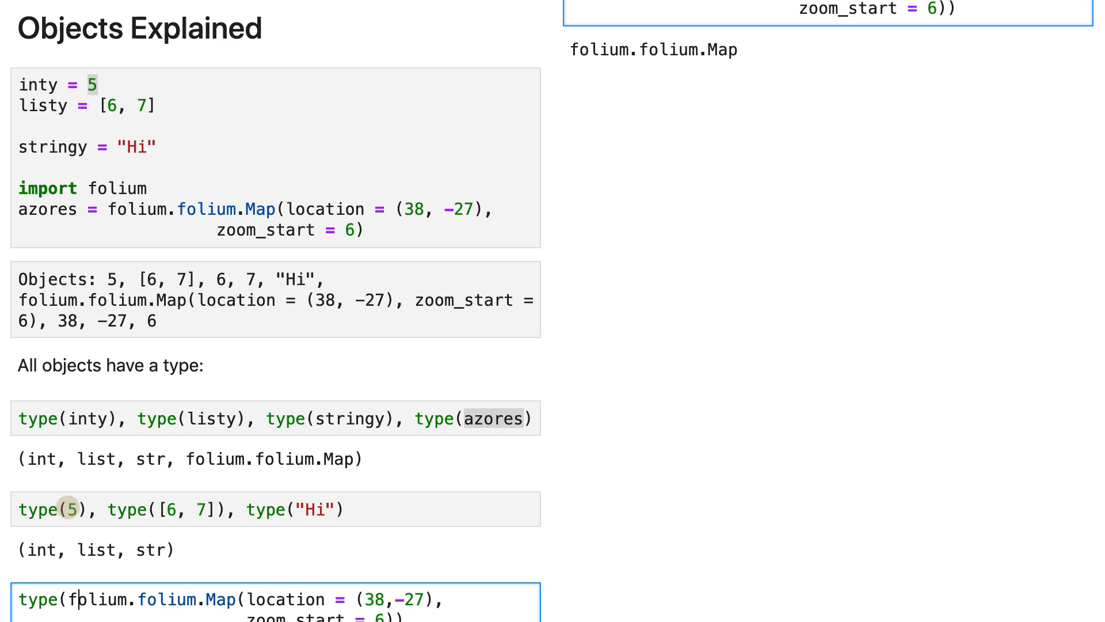
# Reveal the int(x = 5) example returning 5
pyautogui.click(68, 510)
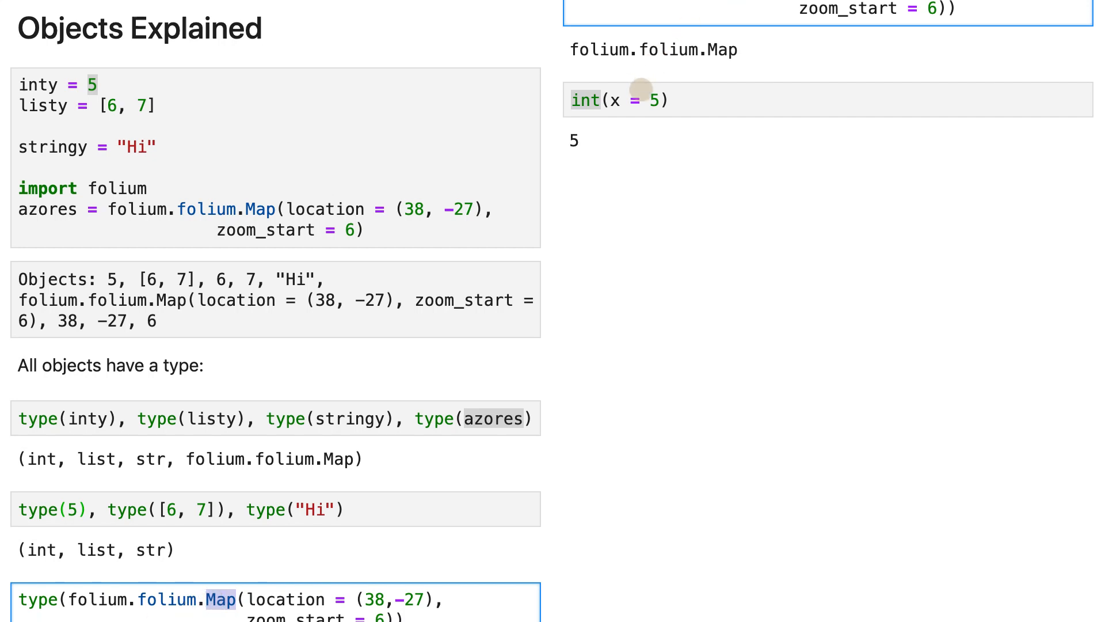
# Reveal the list((6, 7)) example returning [6, 7] and highlight the tuple (6, 7)
pyautogui.click(641, 87)
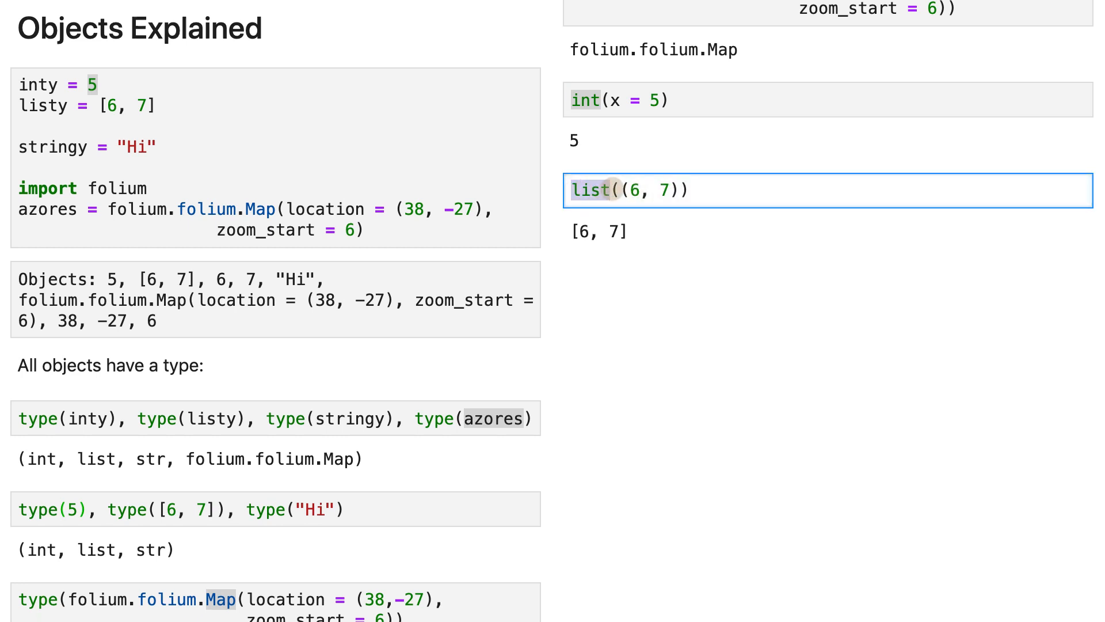
pyautogui.moveTo(623, 190); pyautogui.dragTo(674, 190)
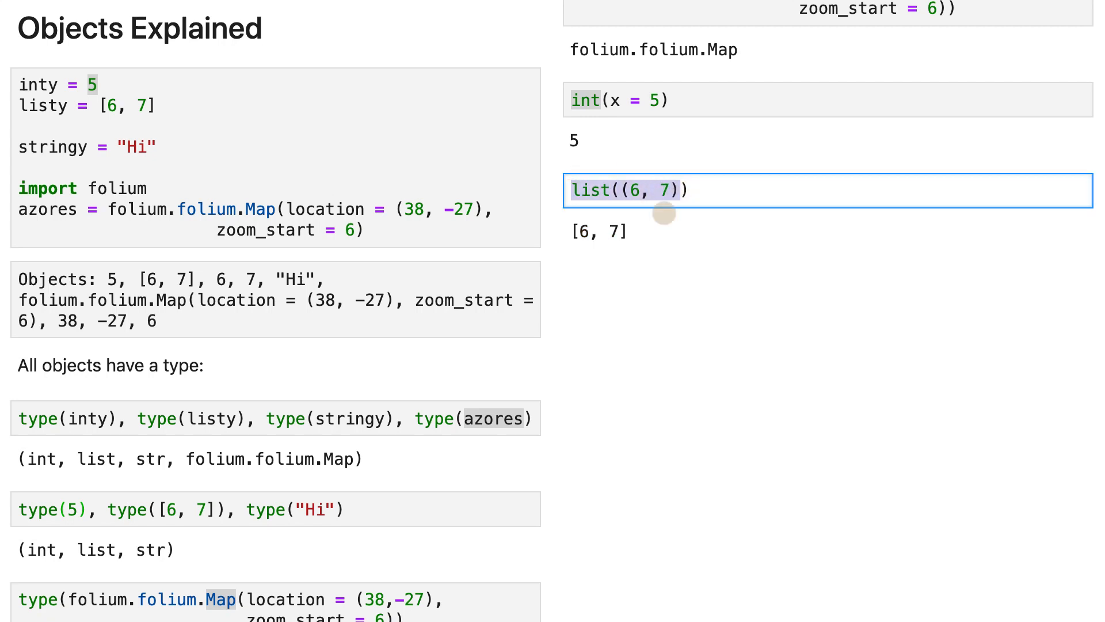
pyautogui.moveTo(645, 235)
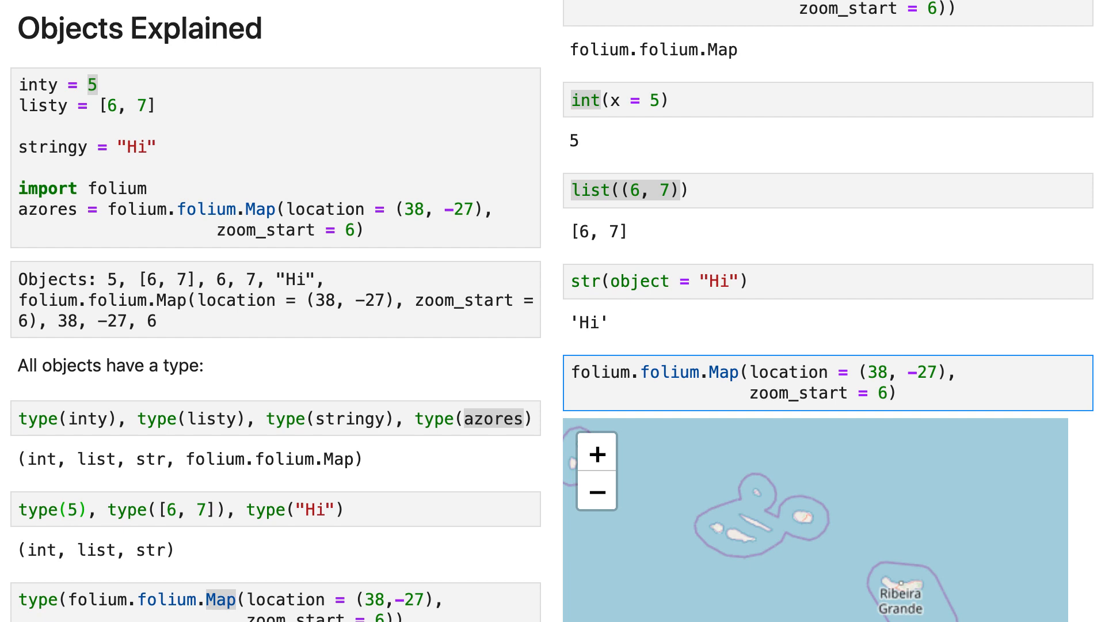
# Scroll down to the rendered folium map of the Azores below str(object = "Hi")
pyautogui.scroll(-3)
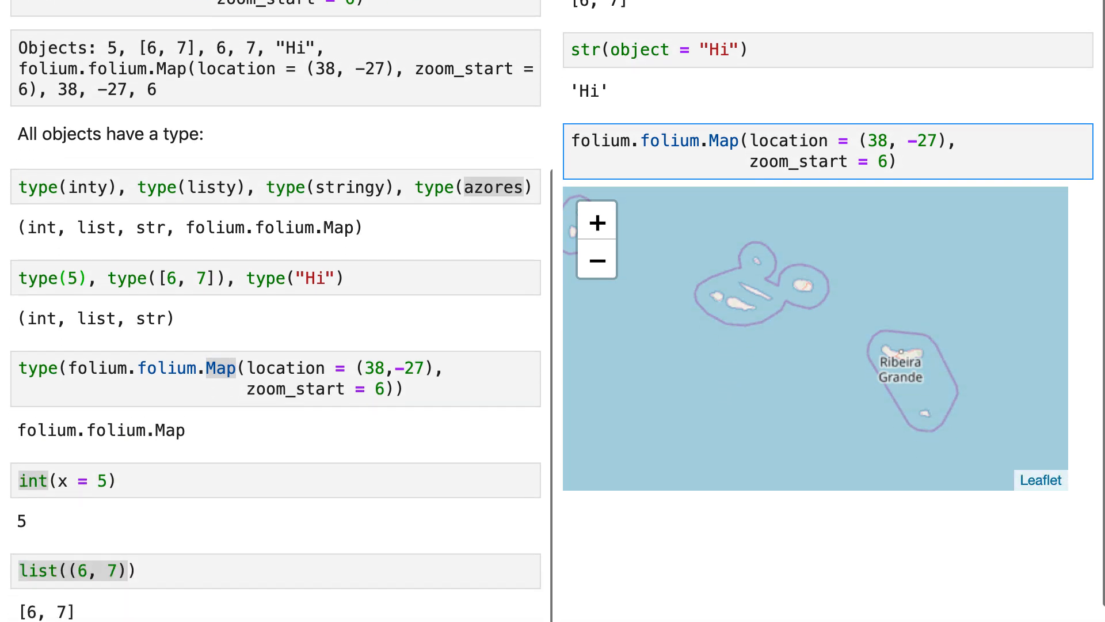
pyautogui.moveTo(601, 239)
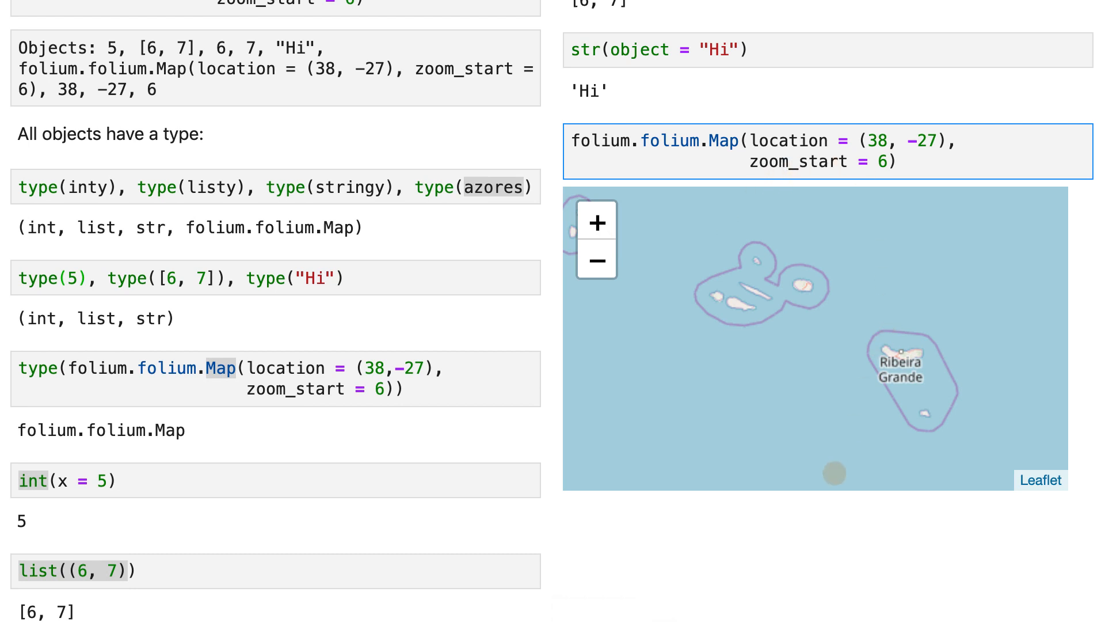
pyautogui.moveTo(836, 548)
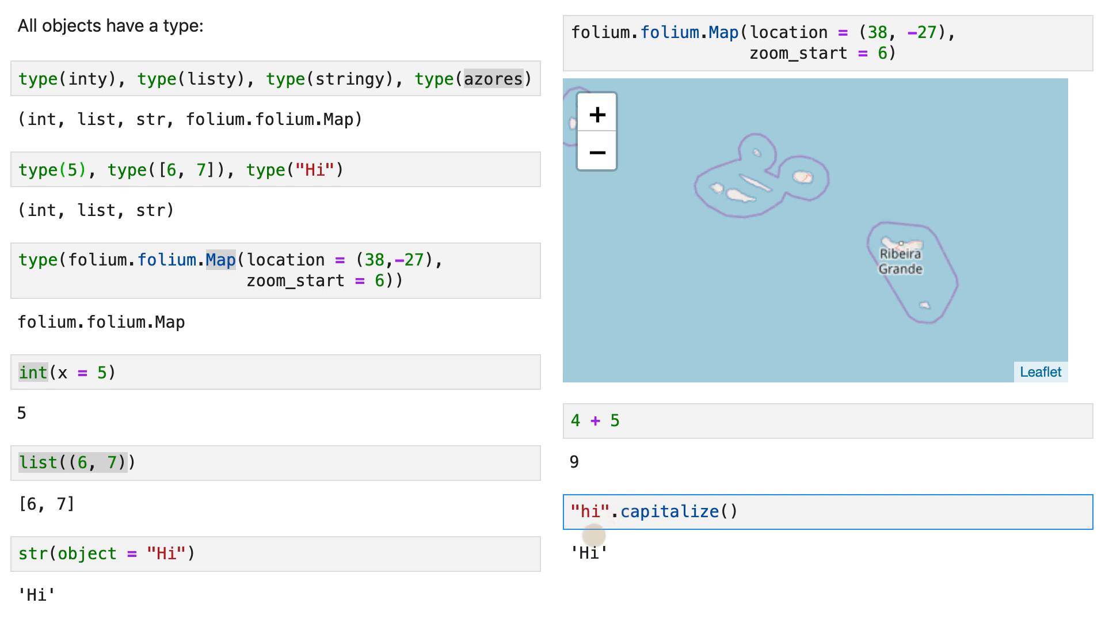
# List files with !ls, pick out output.html and open the saved map file from Finder
pyautogui.scroll(-3)
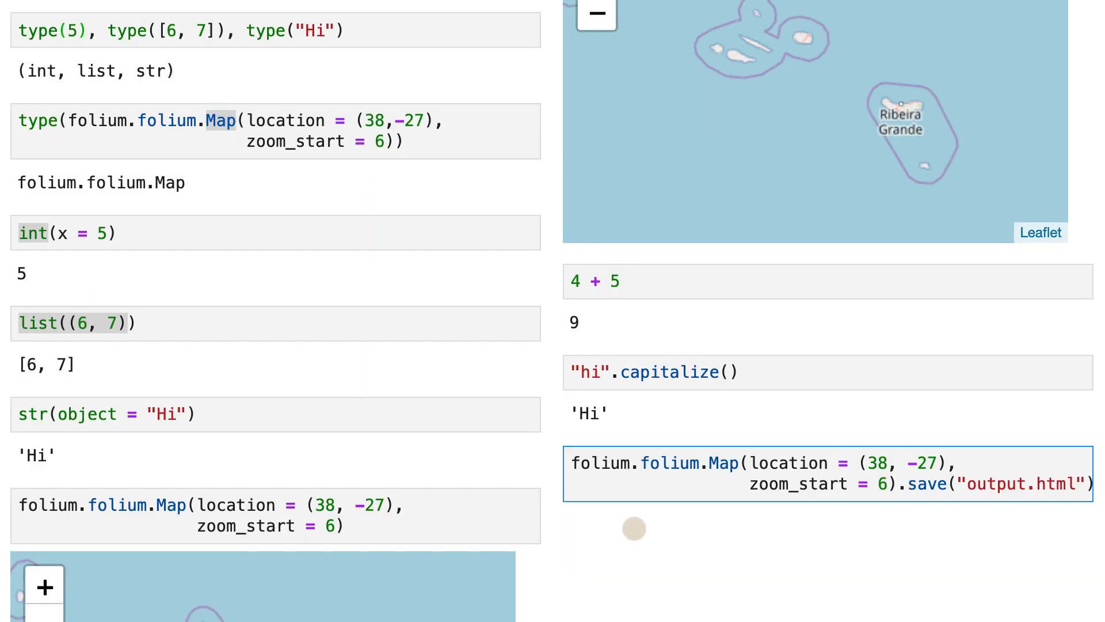
pyautogui.moveTo(925, 523)
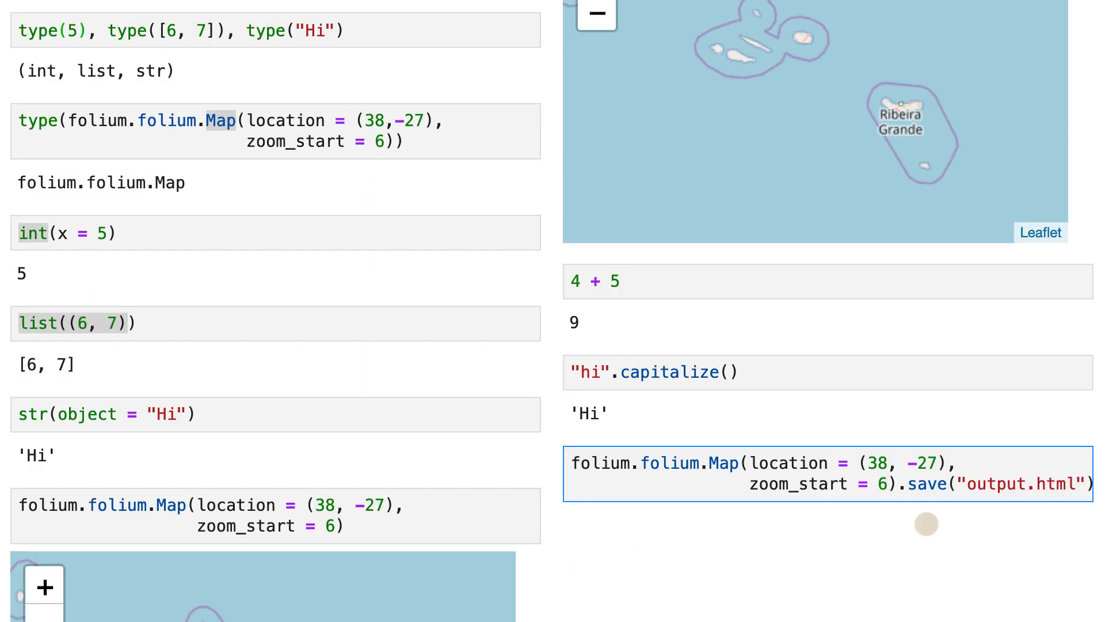
pyautogui.moveTo(905, 547)
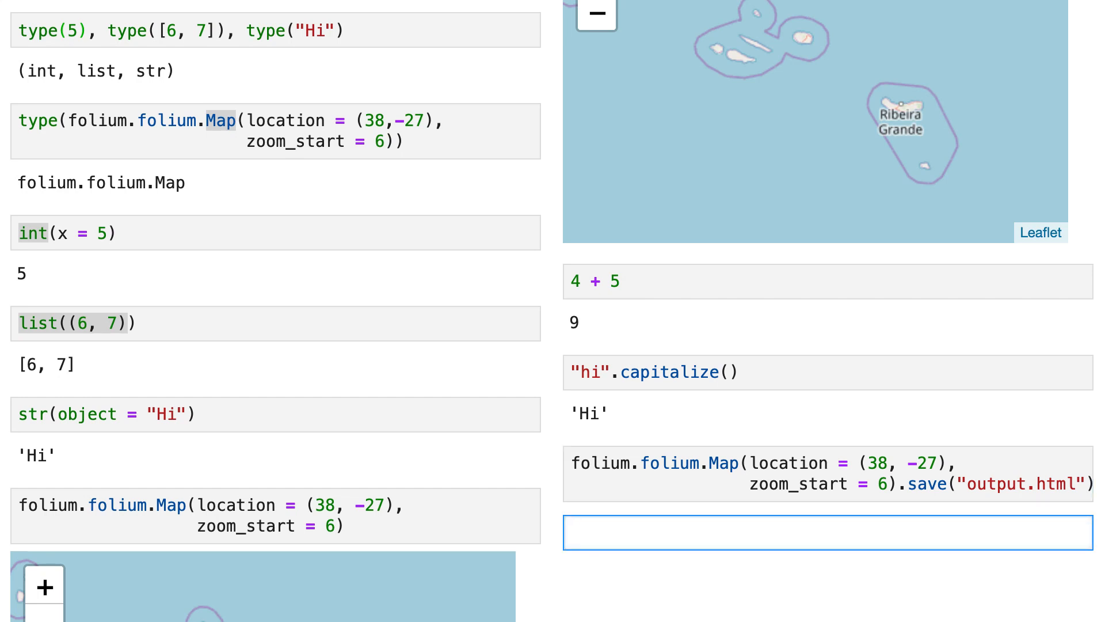
pyautogui.write('!ls')
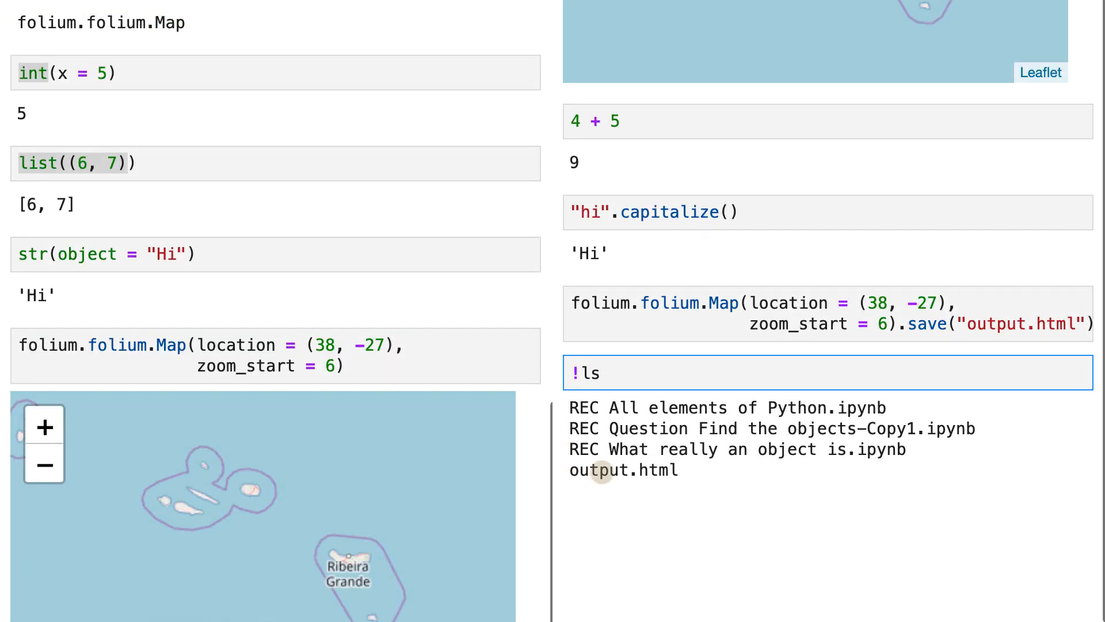
pyautogui.doubleClick(606, 470)
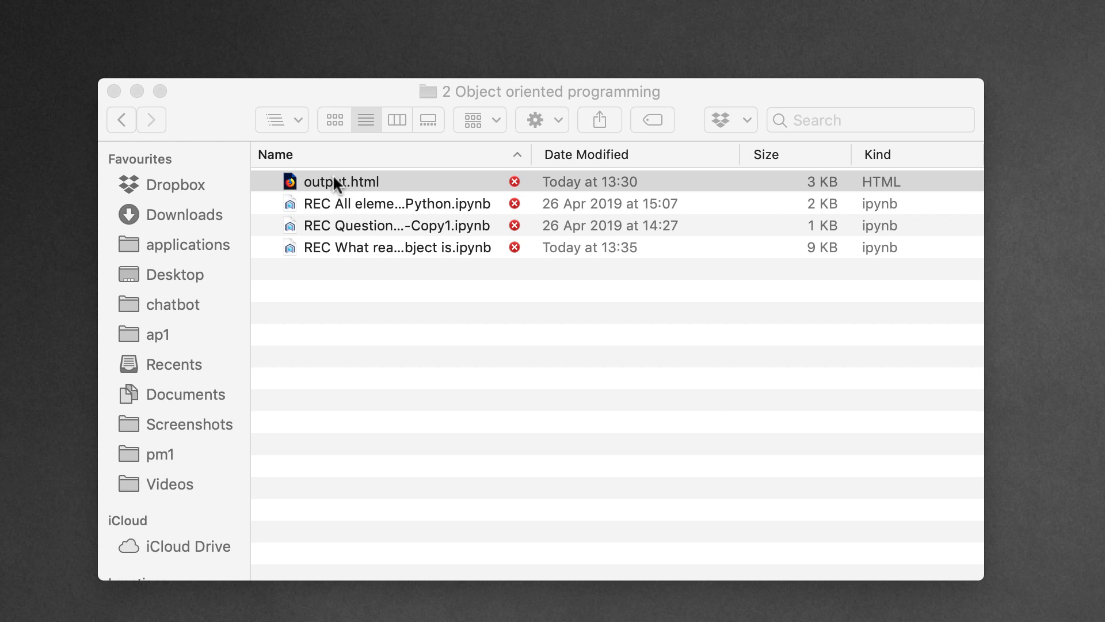
pyautogui.doubleClick(341, 182)
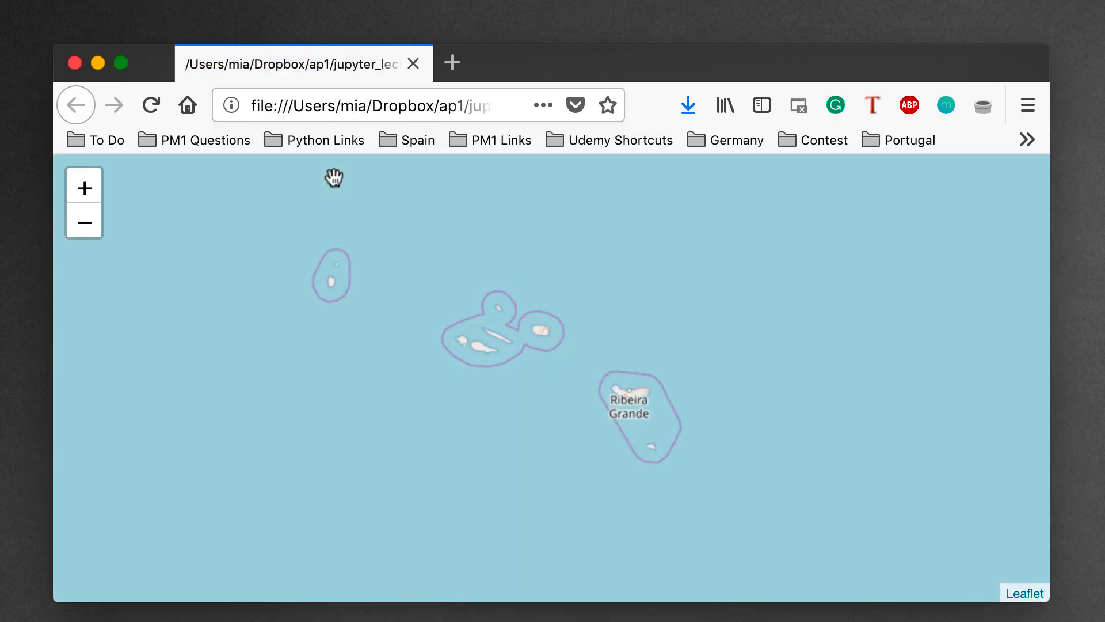
# Zoom the saved Azores map out two levels until Portugal's coast shows
pyautogui.click(83, 224)
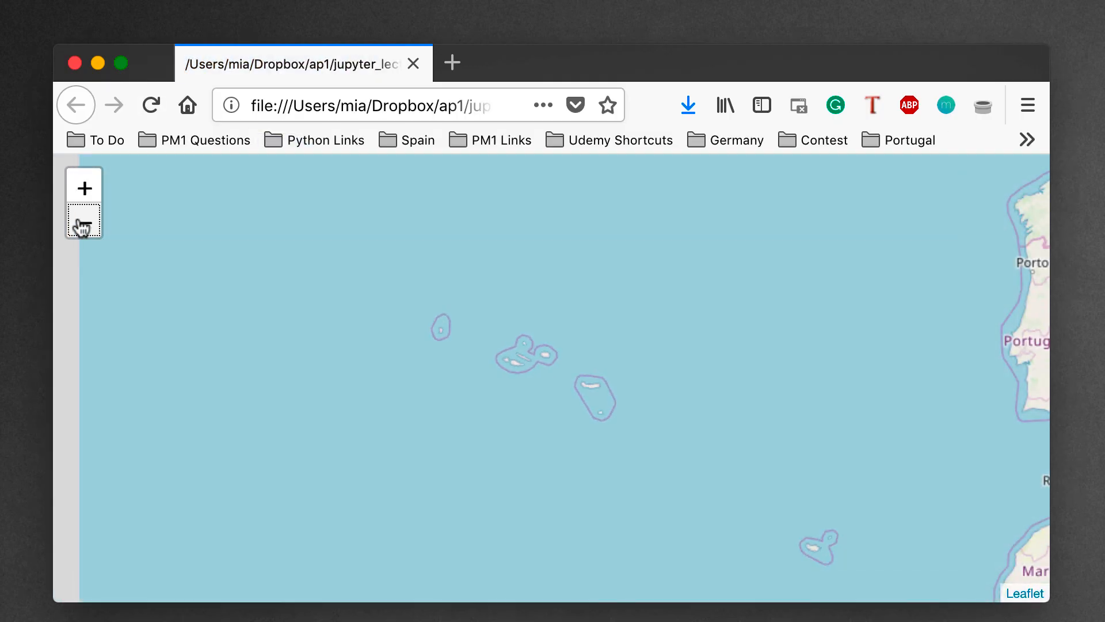
pyautogui.click(83, 220)
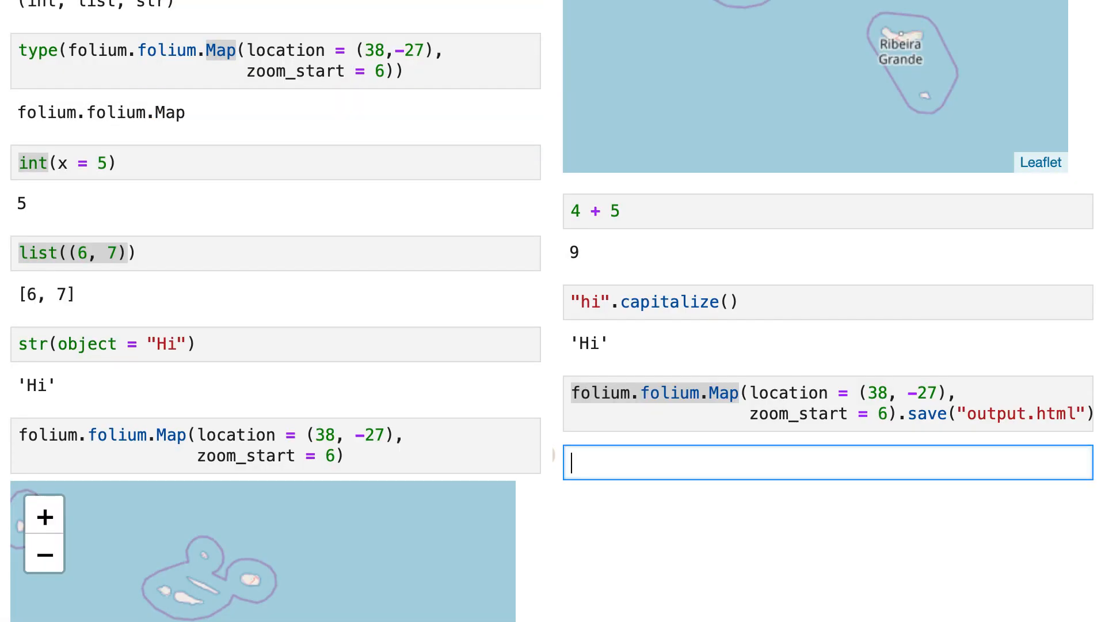
# Evaluate folium.__file__ and select the printed site-packages path
pyautogui.write('folium.')
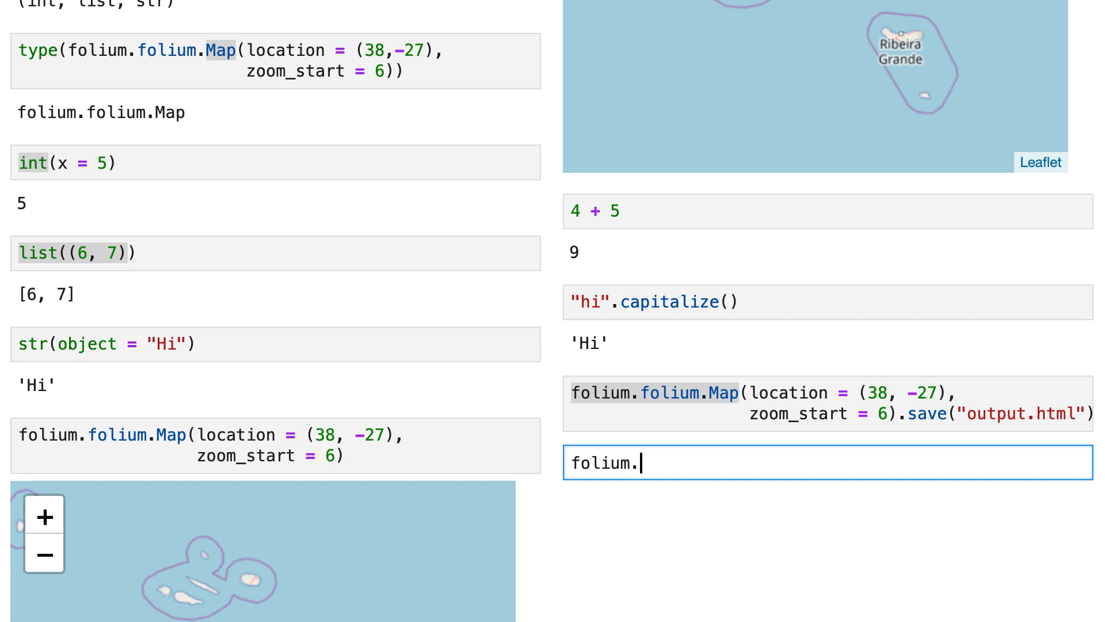
pyautogui.write('__file__')
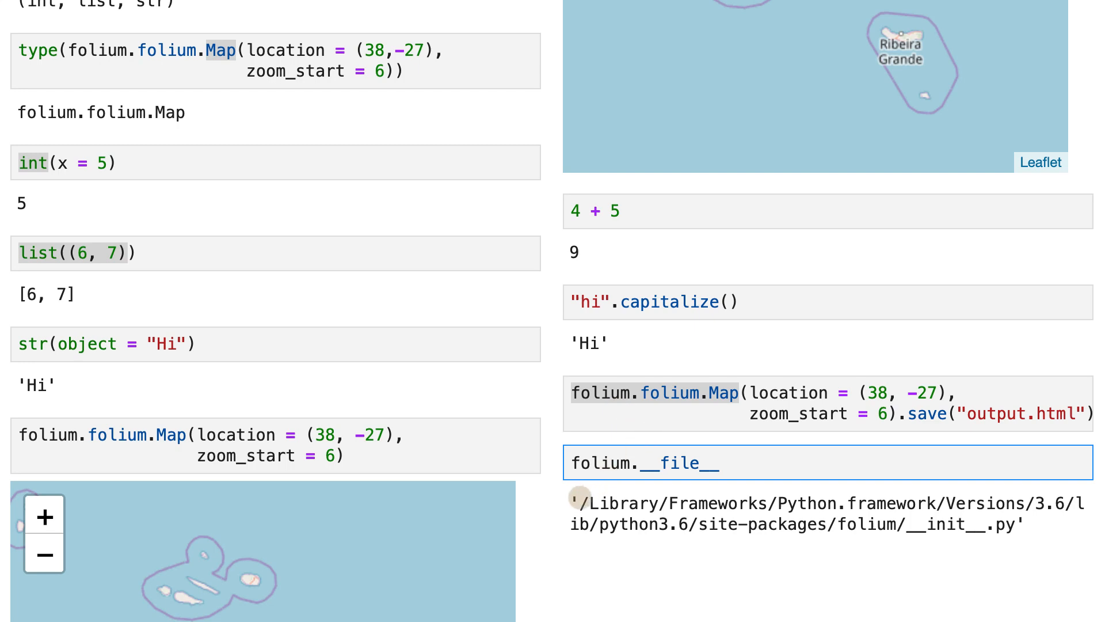
pyautogui.moveTo(571, 503); pyautogui.dragTo(1025, 524)
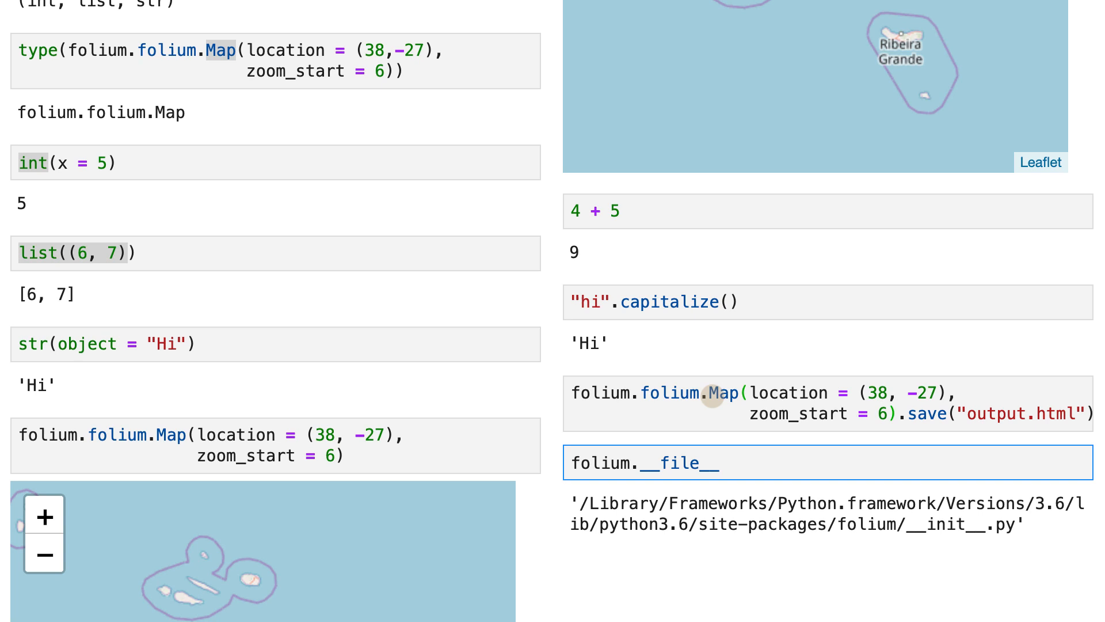
pyautogui.moveTo(788, 396)
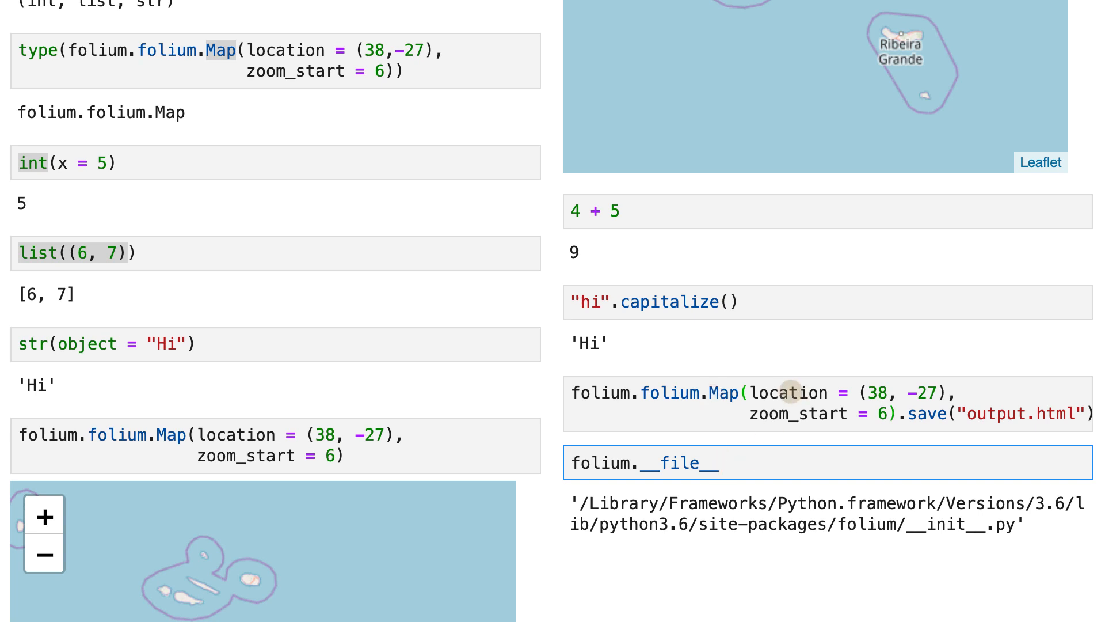
# Highlight the map's location and zoom_start arguments, then open folium.py from the folium package folder
pyautogui.doubleClick(795, 392)
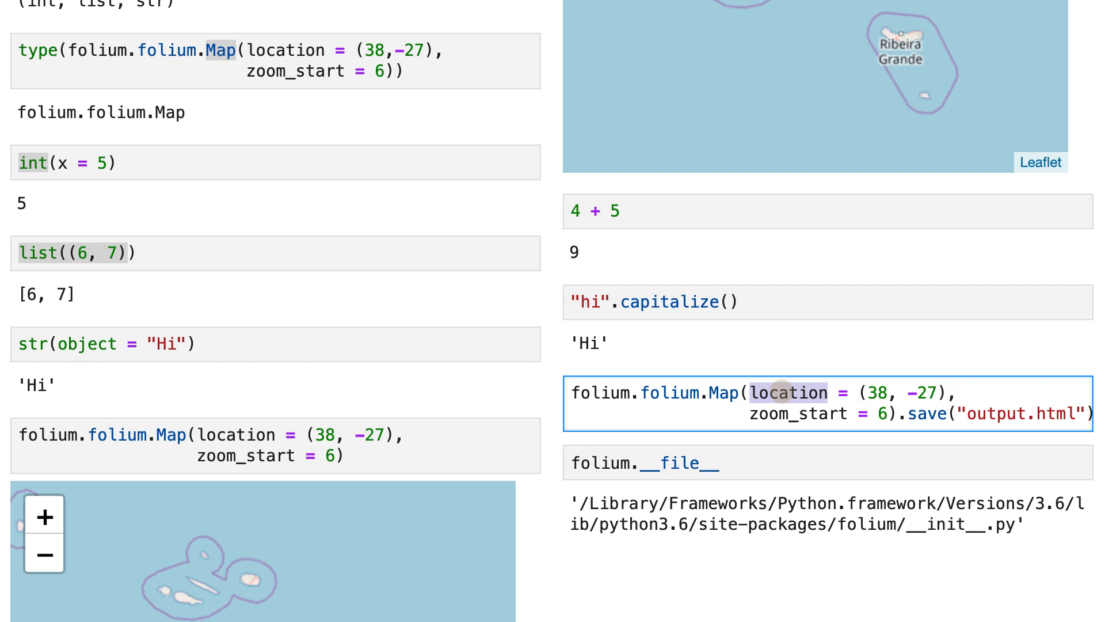
pyautogui.doubleClick(797, 413)
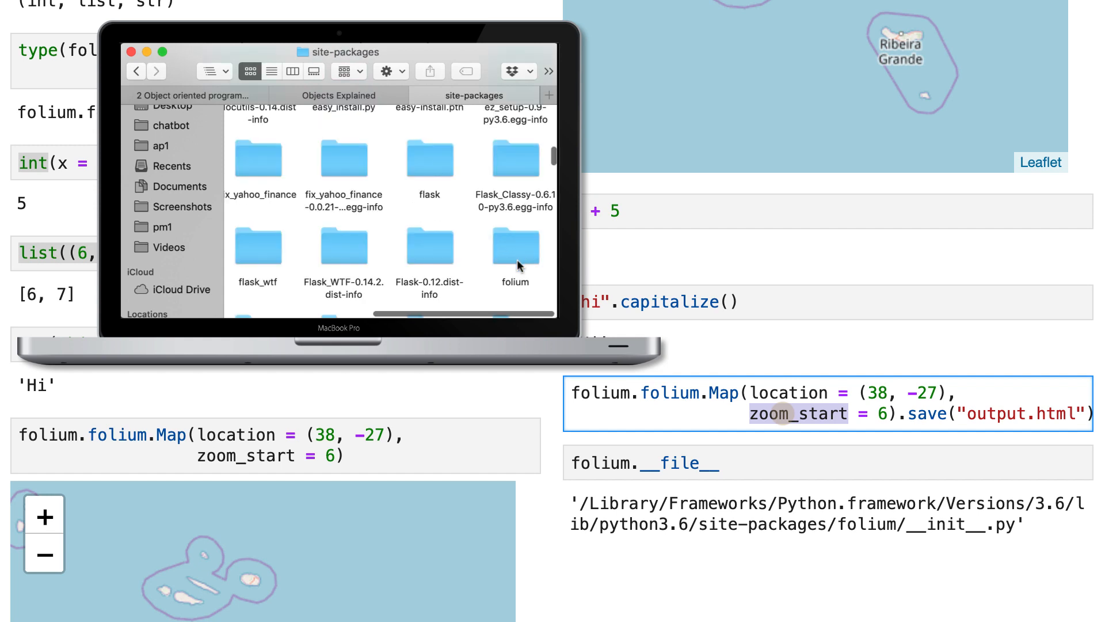
pyautogui.doubleClick(516, 244)
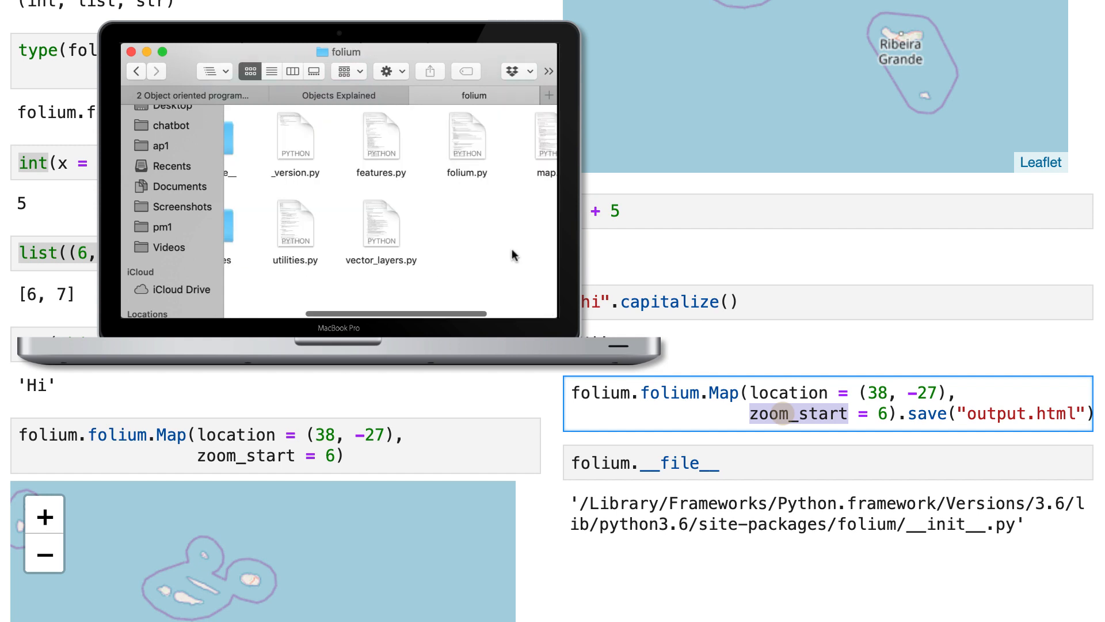
pyautogui.doubleClick(467, 136)
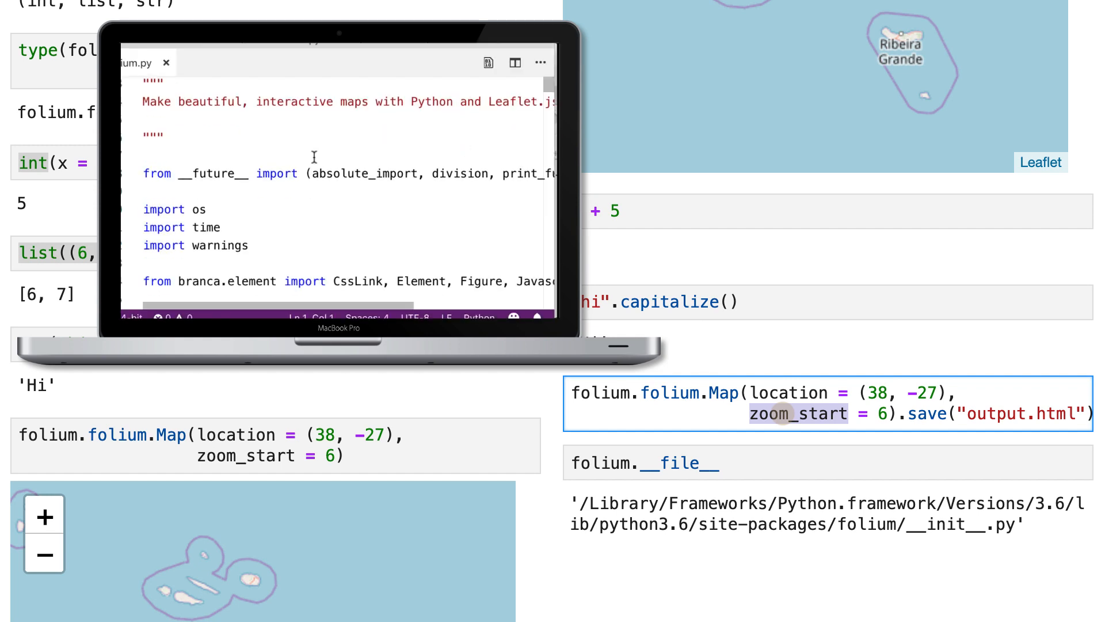
# Scroll folium.py to the class Map(MacroElement) definition and select part of it
pyautogui.scroll(-3)
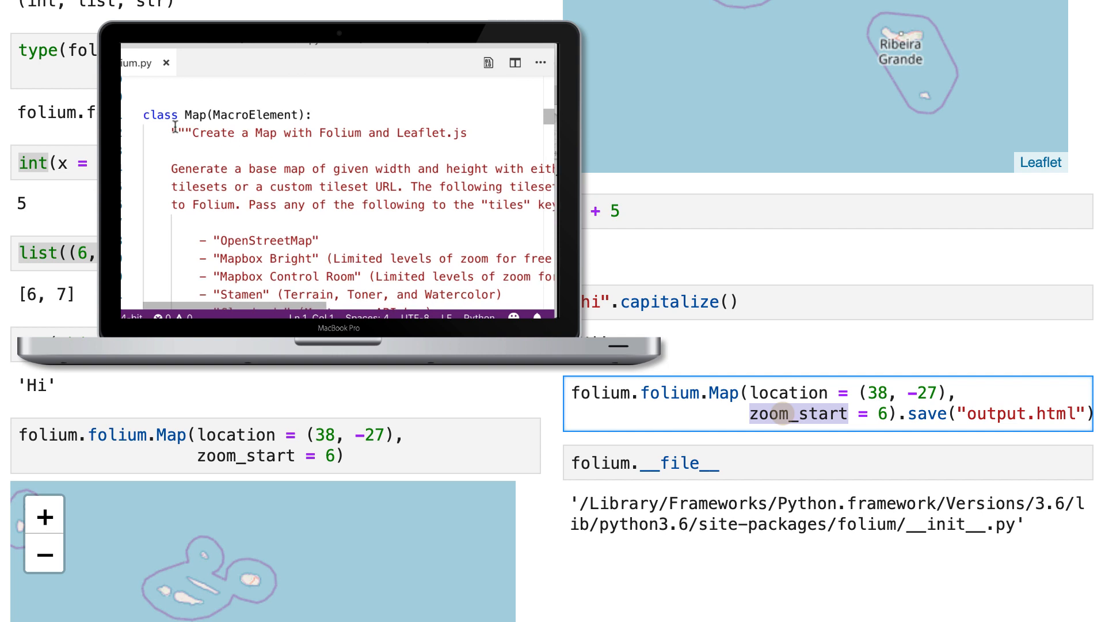
pyautogui.moveTo(140, 114); pyautogui.dragTo(224, 114)
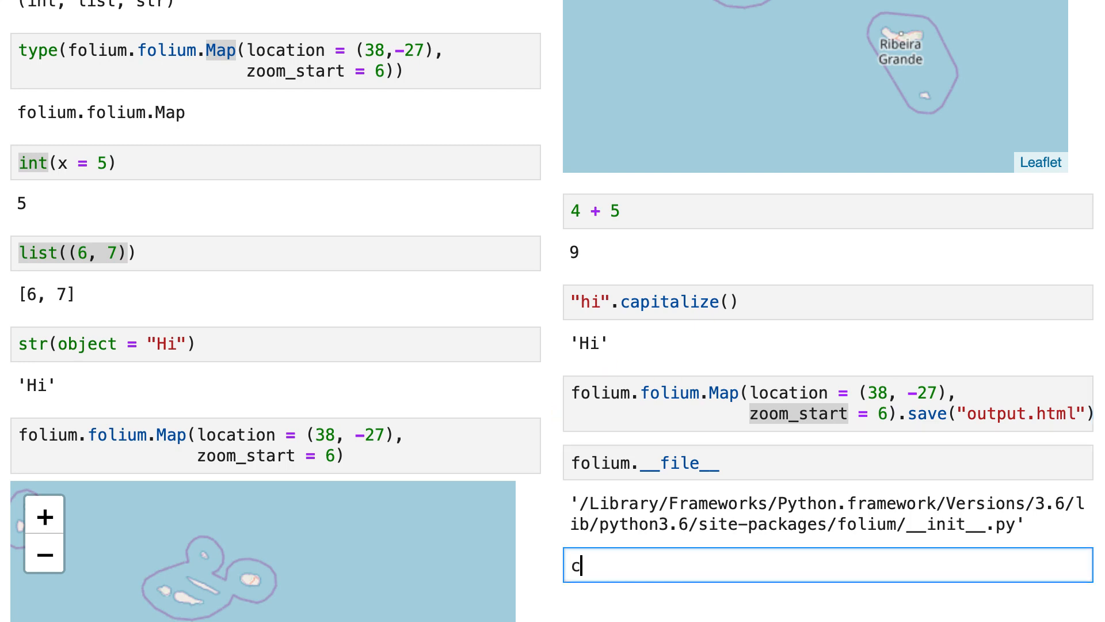
# Begin a class definition with the line 'class Point:' in the new cell
pyautogui.write('class Point:')
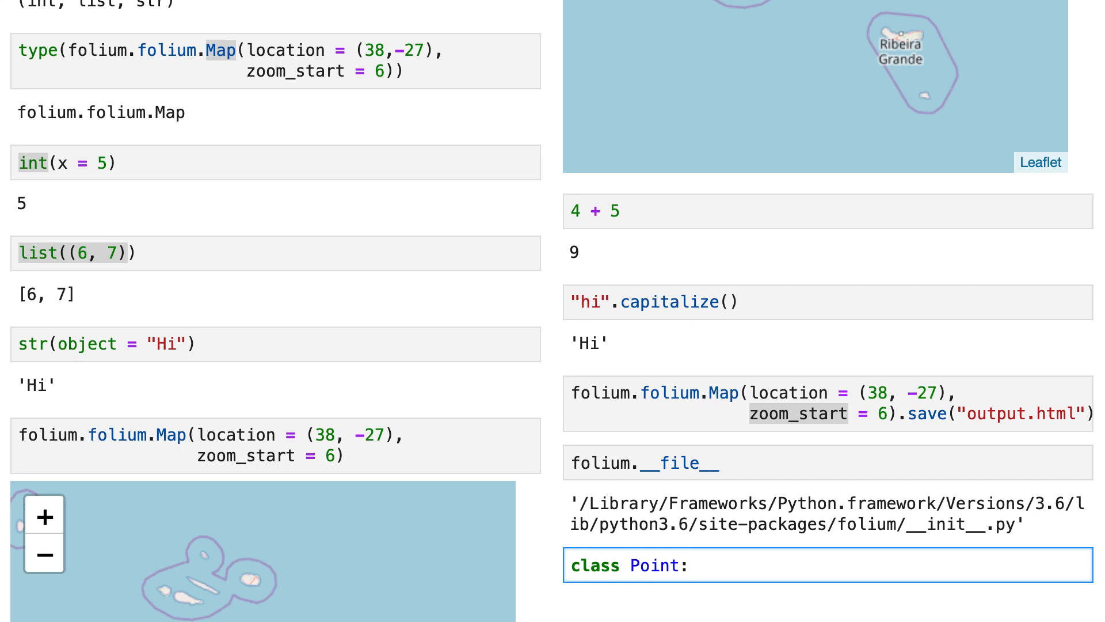
pyautogui.click(691, 564)
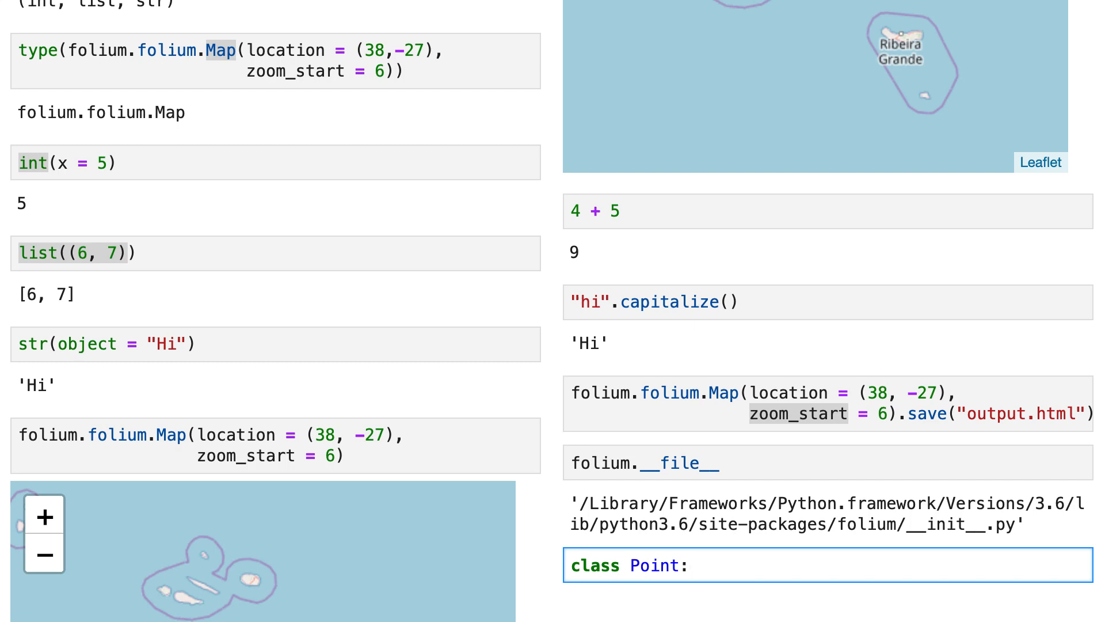
pyautogui.click(692, 566)
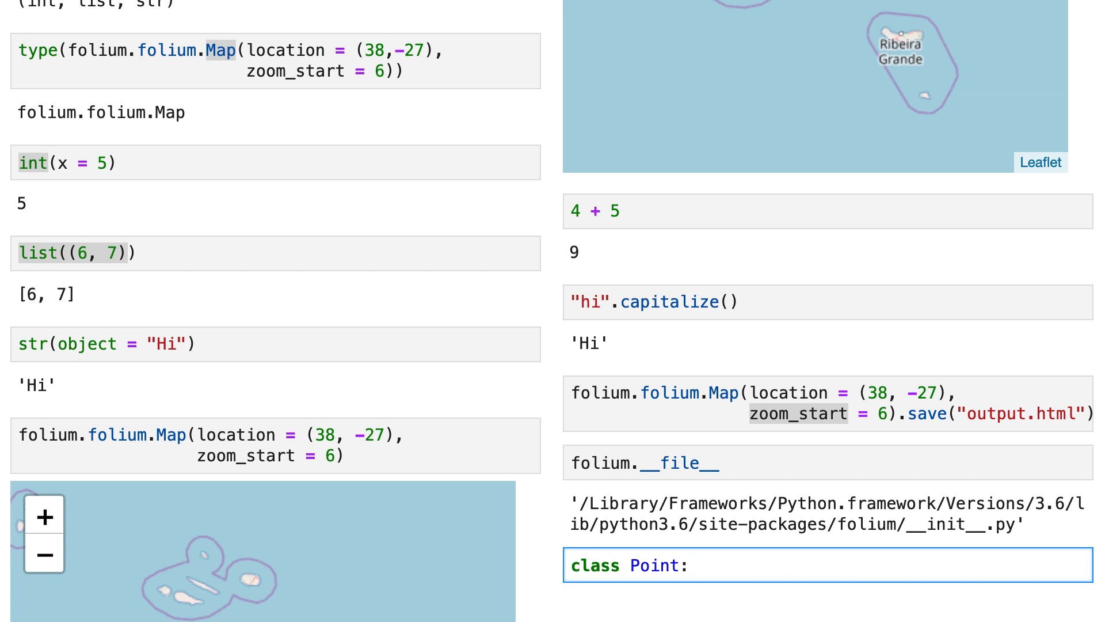
pyautogui.click(692, 565)
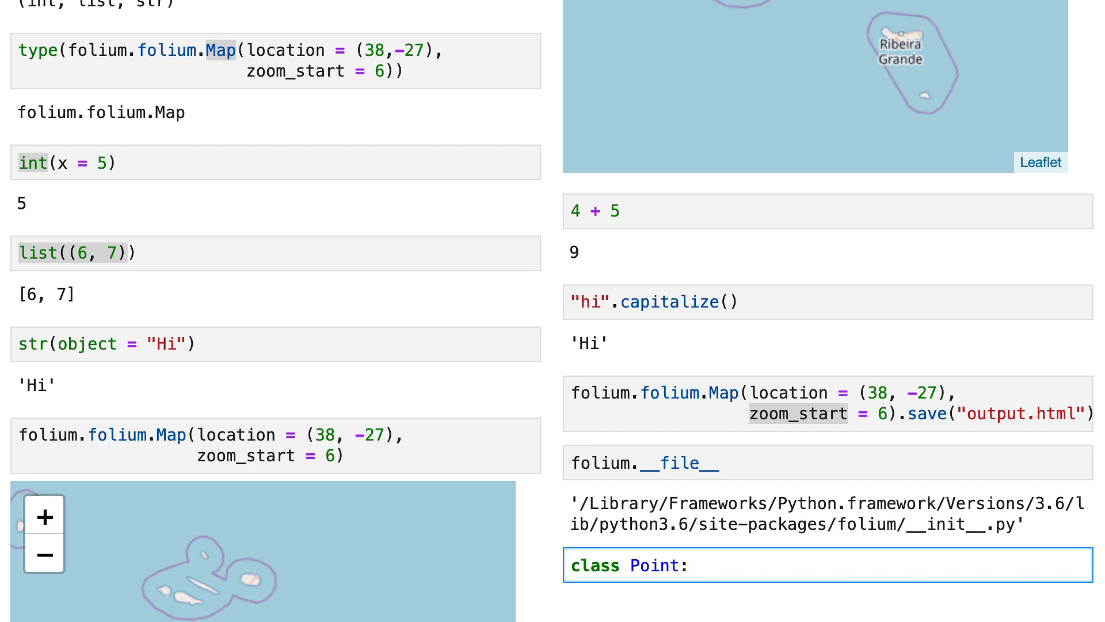
pyautogui.click(696, 565)
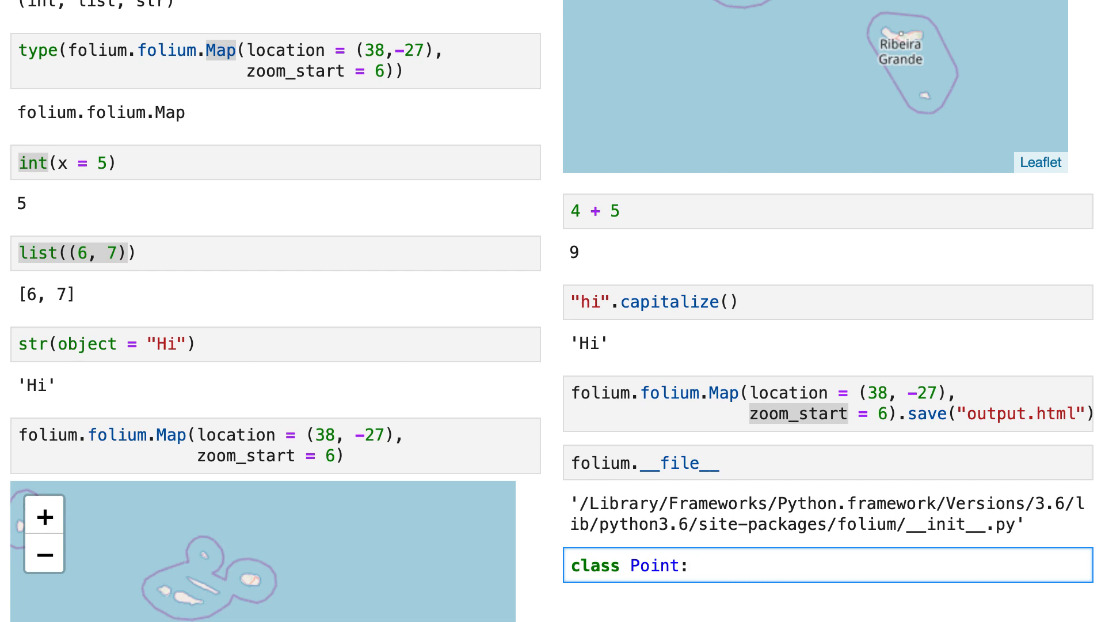
pyautogui.click(692, 565)
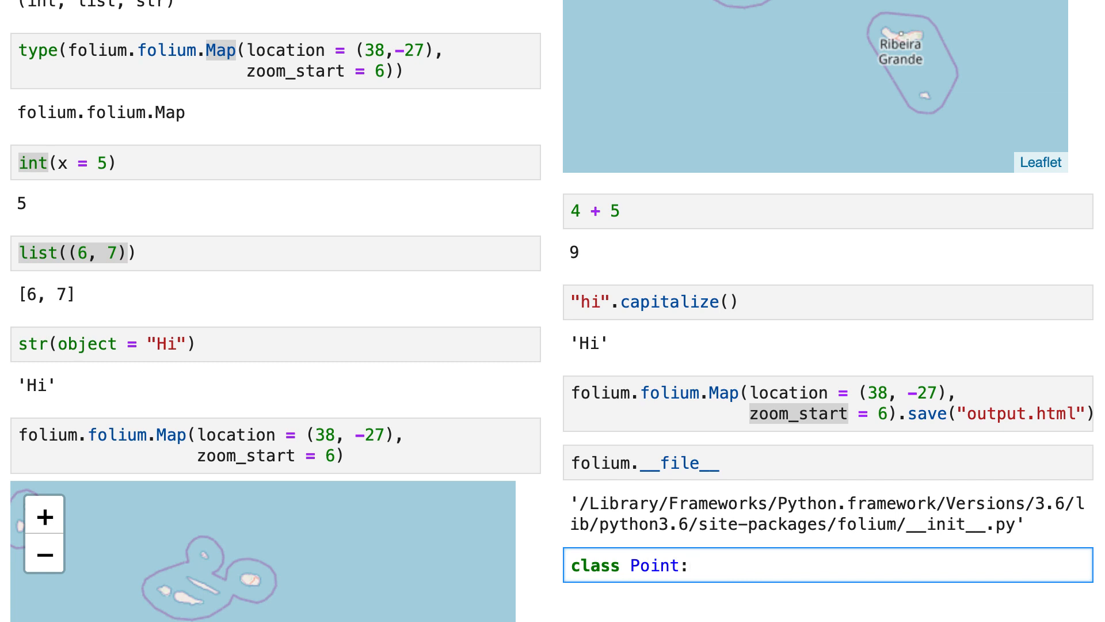
pyautogui.click(691, 565)
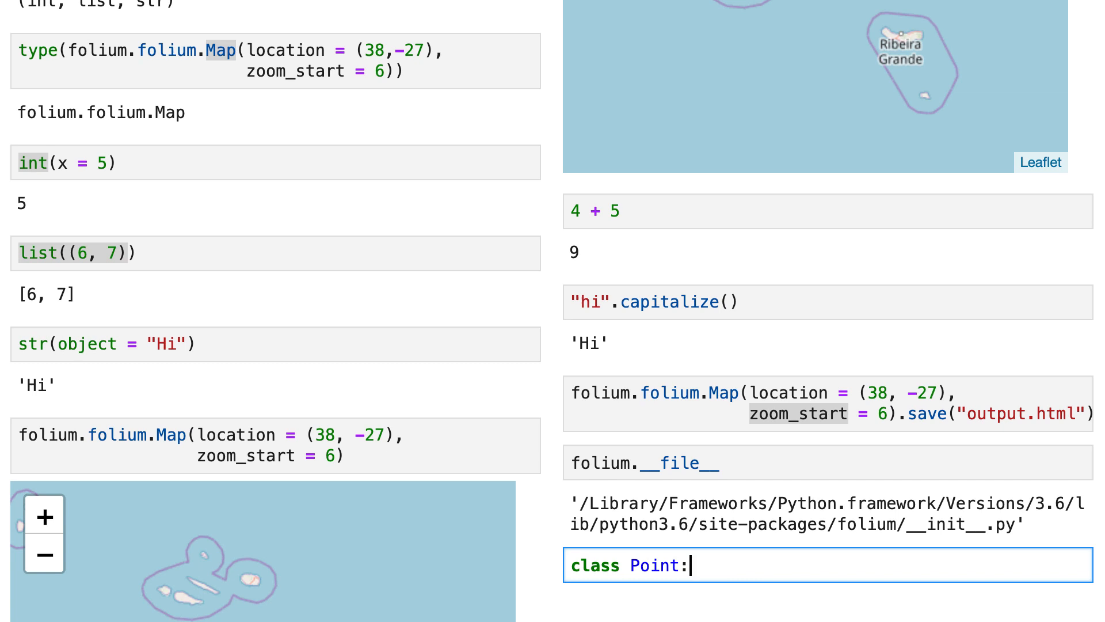